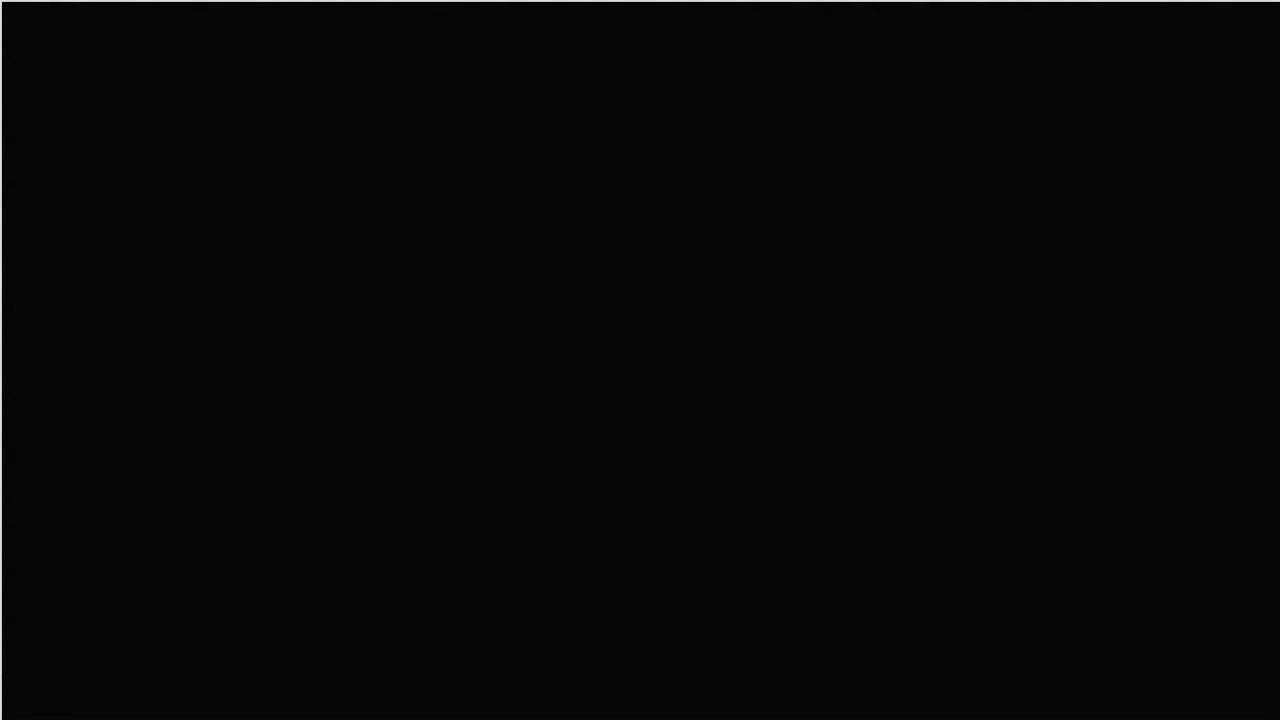
# Handwrite 'SSS', 'Side x 3' and 'if 3 sides of △ are ≅ to 3 S of other △' in red.
pyautogui.moveTo(200, 40); pyautogui.dragTo(444, 114)
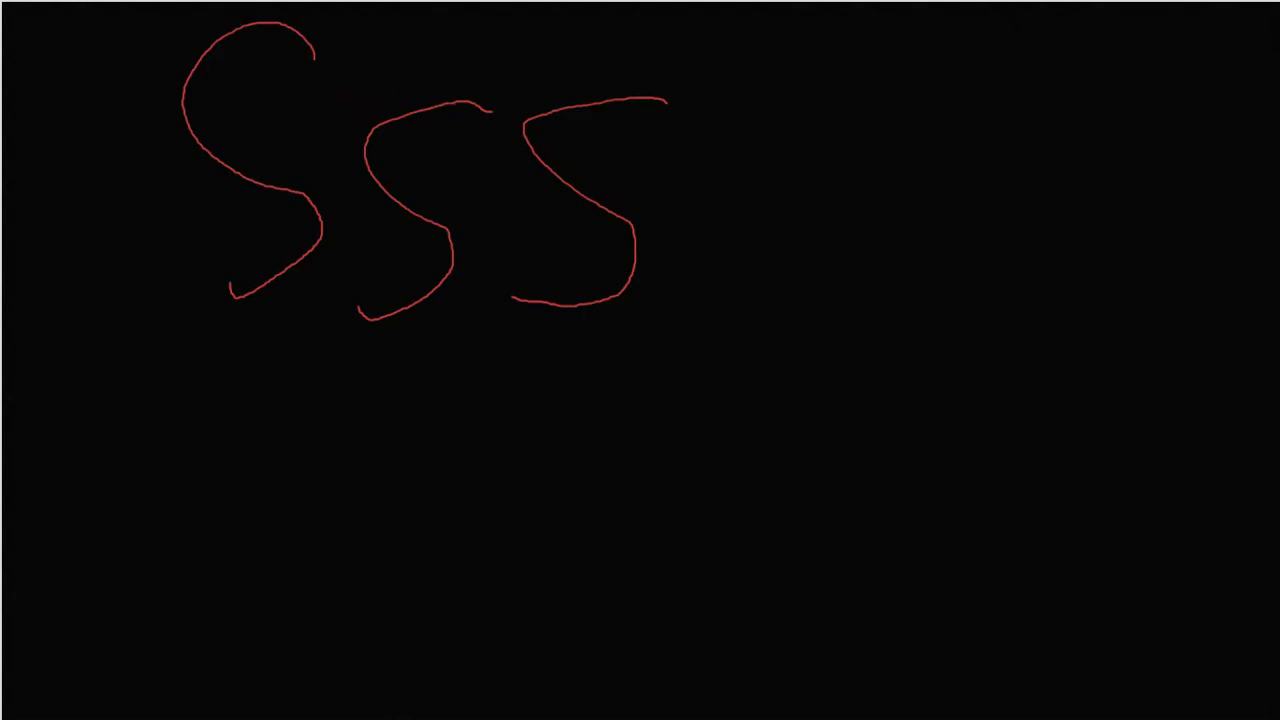
pyautogui.click(332, 518)
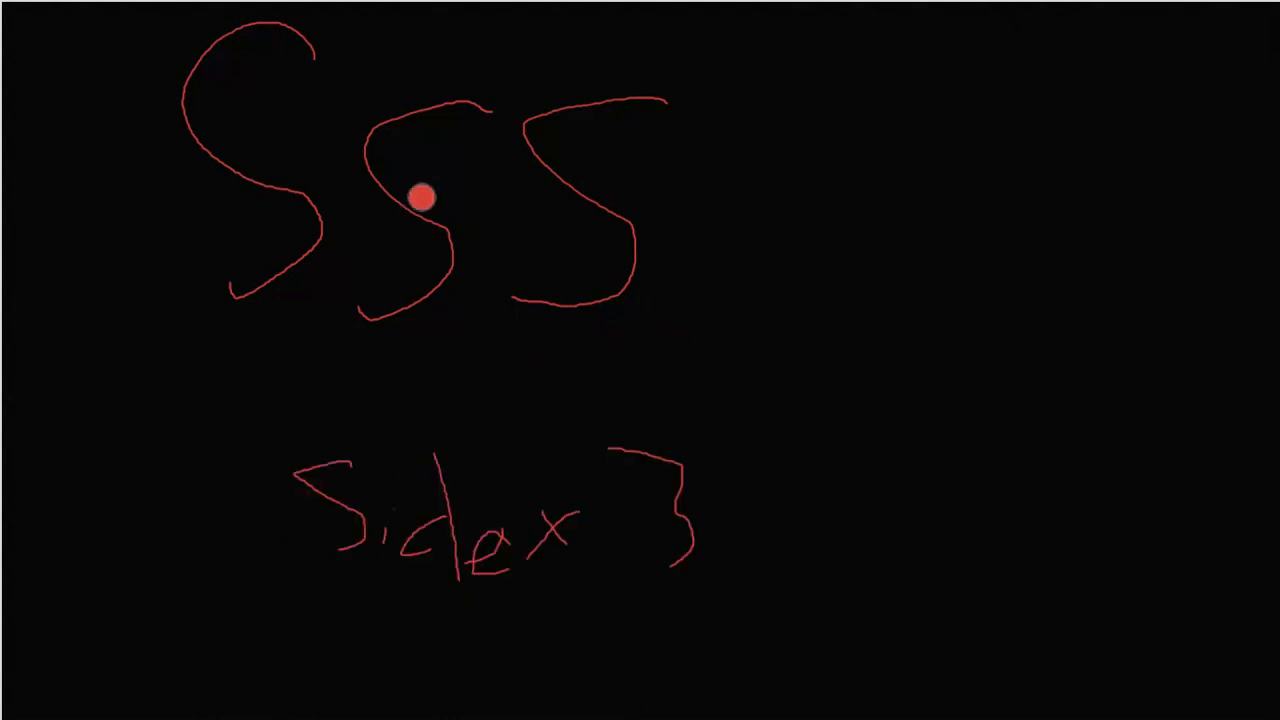
pyautogui.moveTo(12, 100)
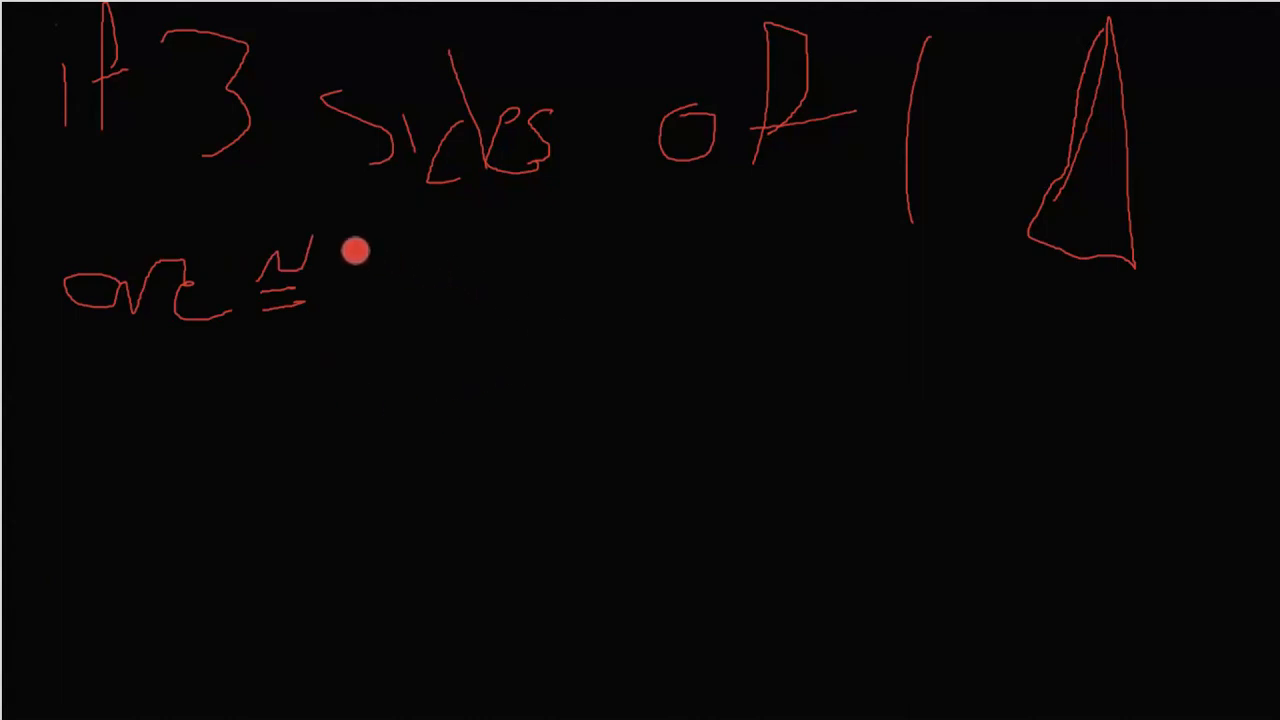
pyautogui.moveTo(356, 252); pyautogui.dragTo(392, 512)
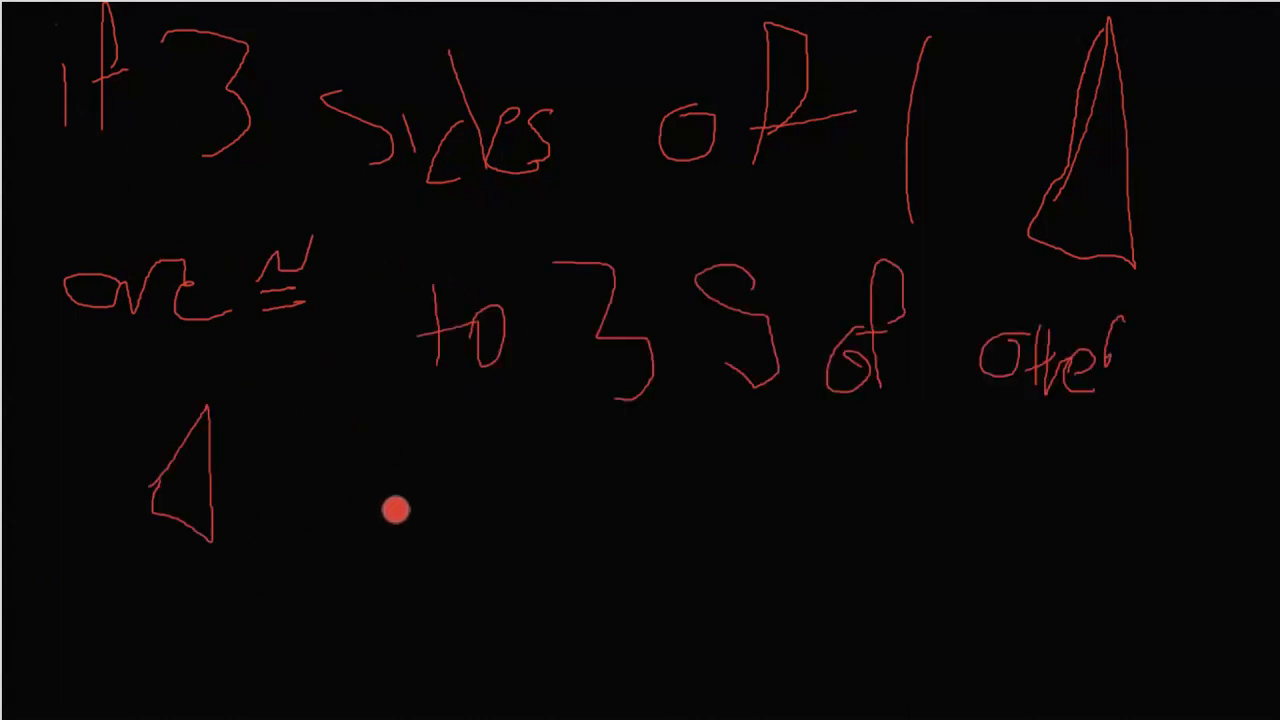
pyautogui.moveTo(380, 458)
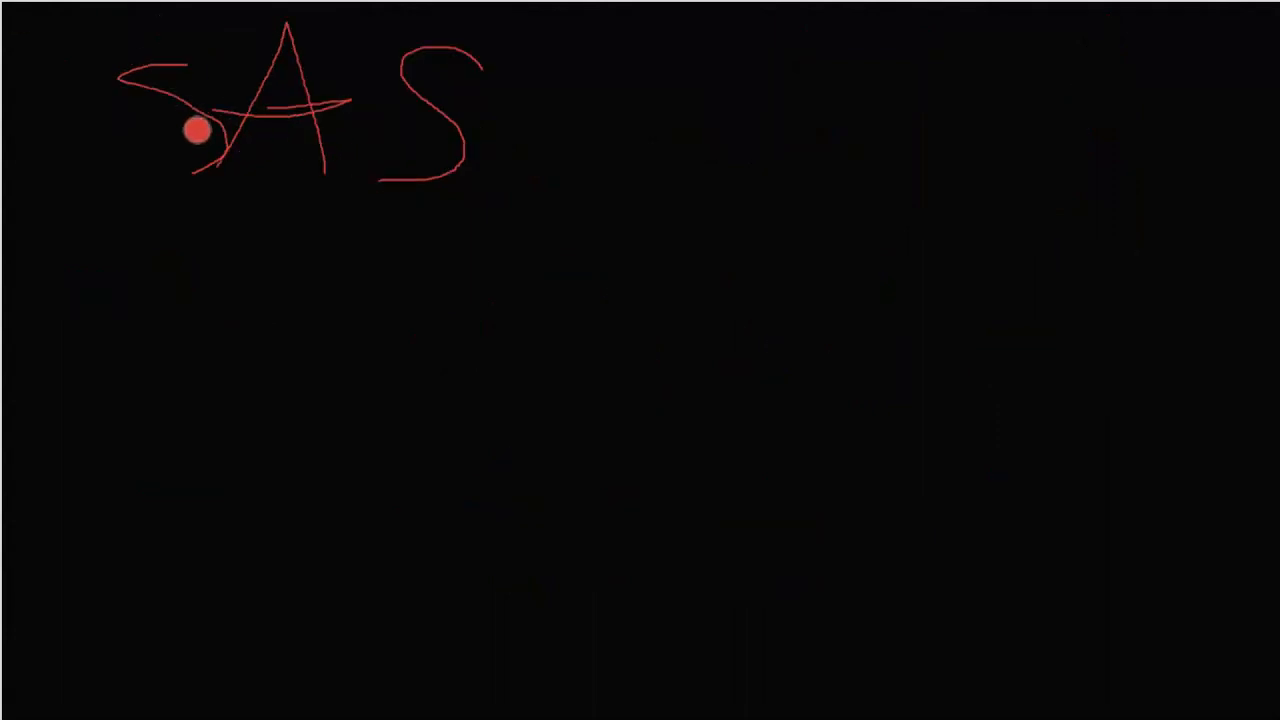
pyautogui.moveTo(104, 320)
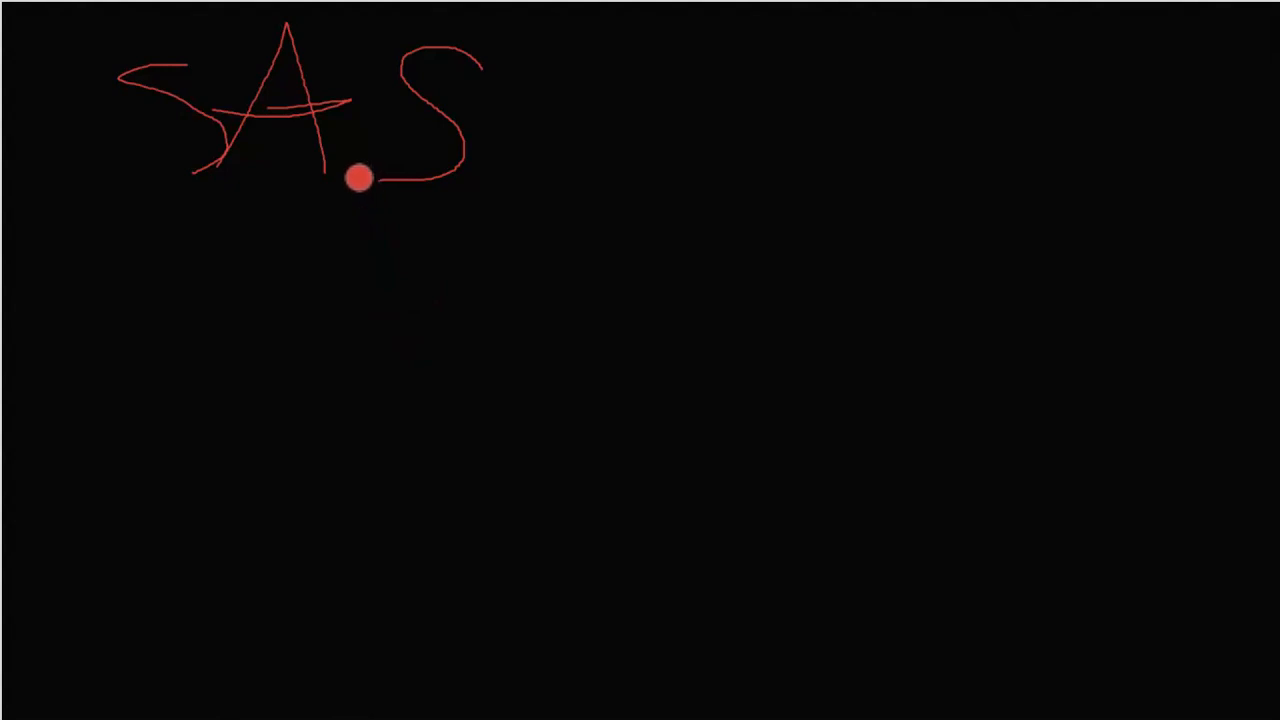
pyautogui.moveTo(350, 532)
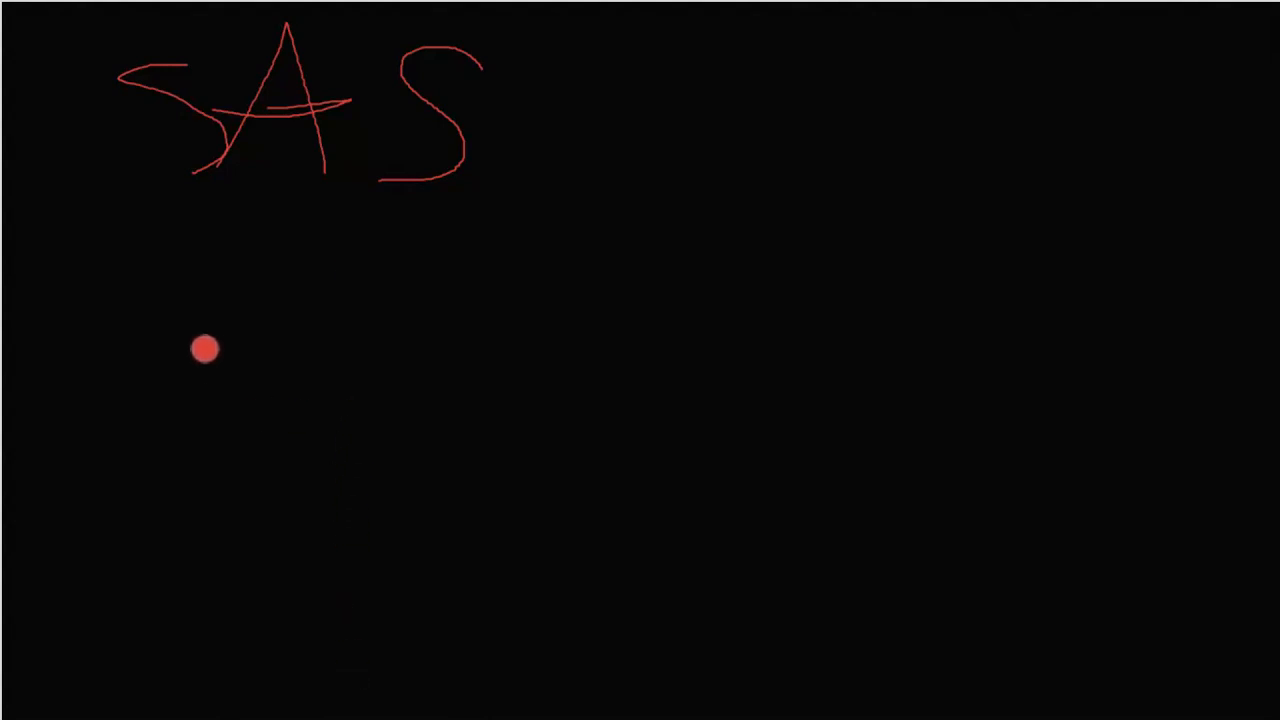
pyautogui.moveTo(132, 282)
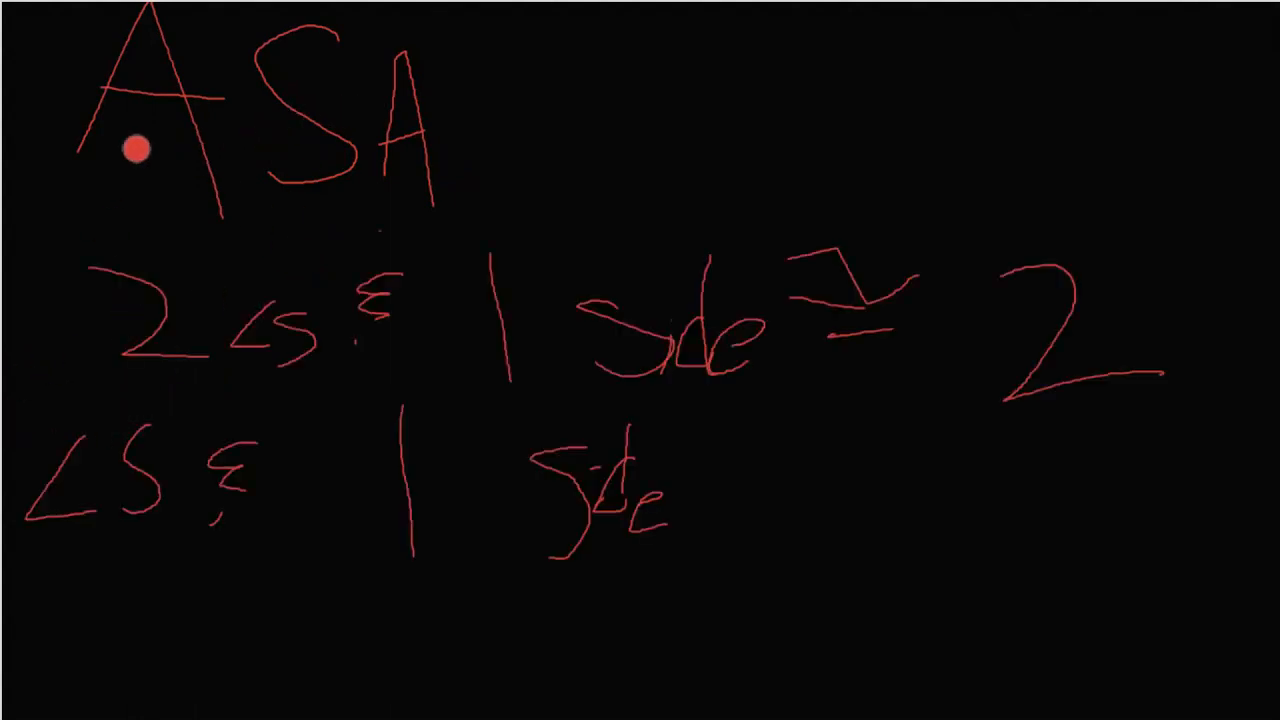
pyautogui.moveTo(344, 278)
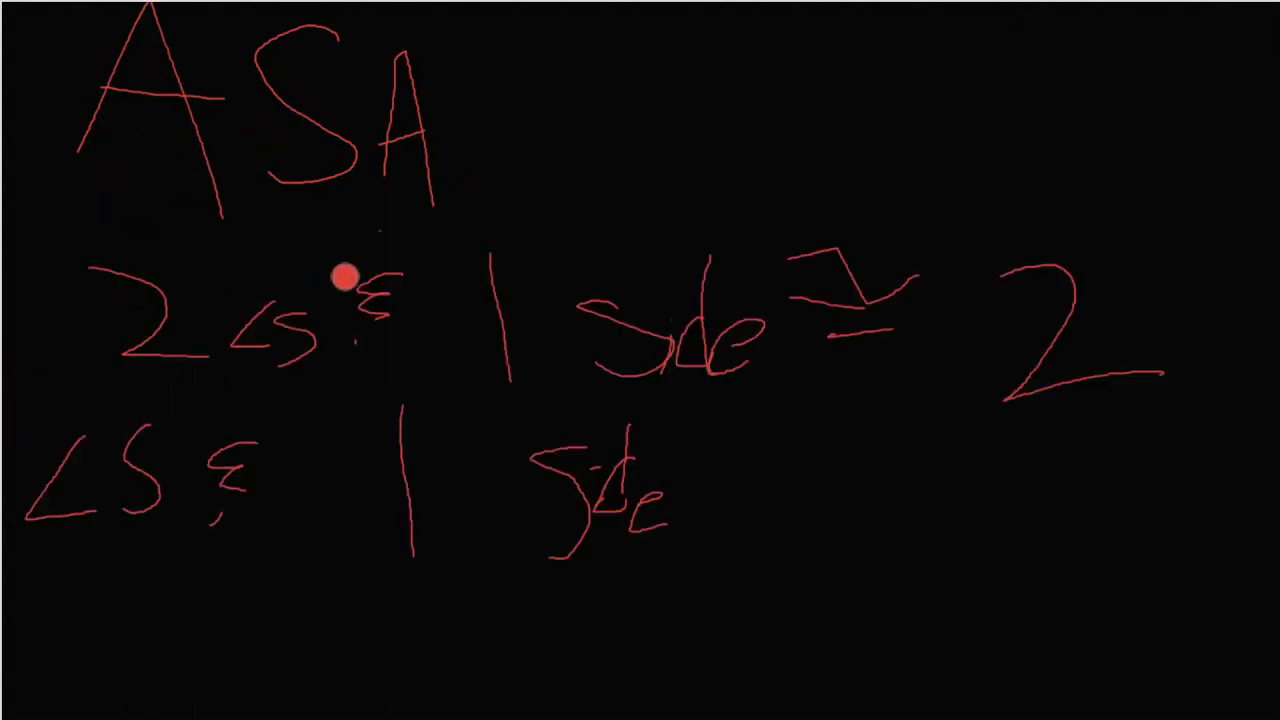
pyautogui.moveTo(308, 248)
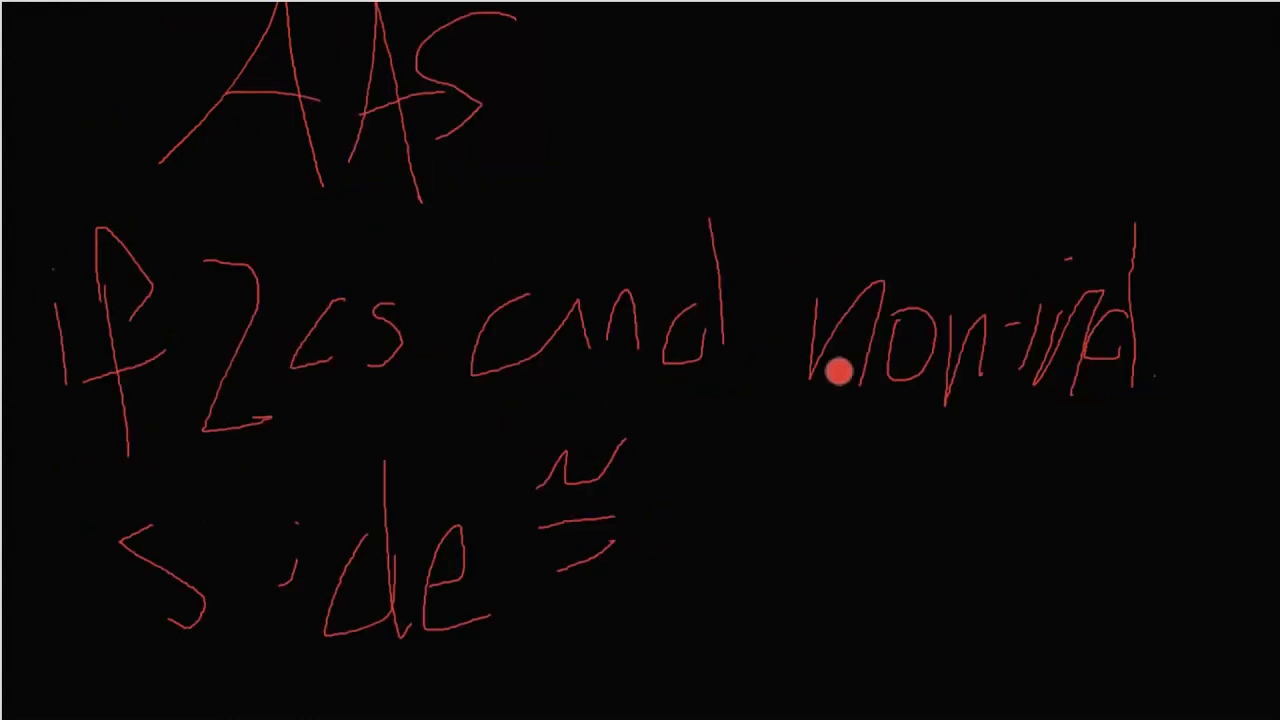
pyautogui.moveTo(302, 652)
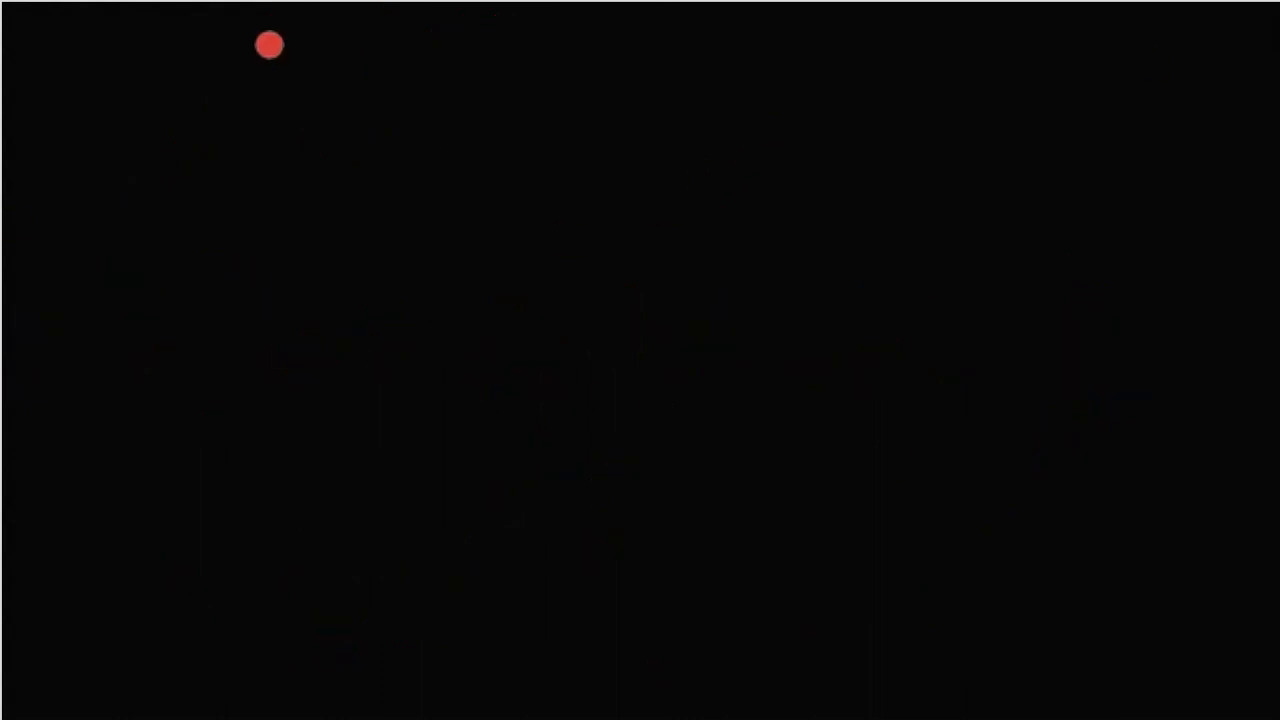
pyautogui.moveTo(50, 48)
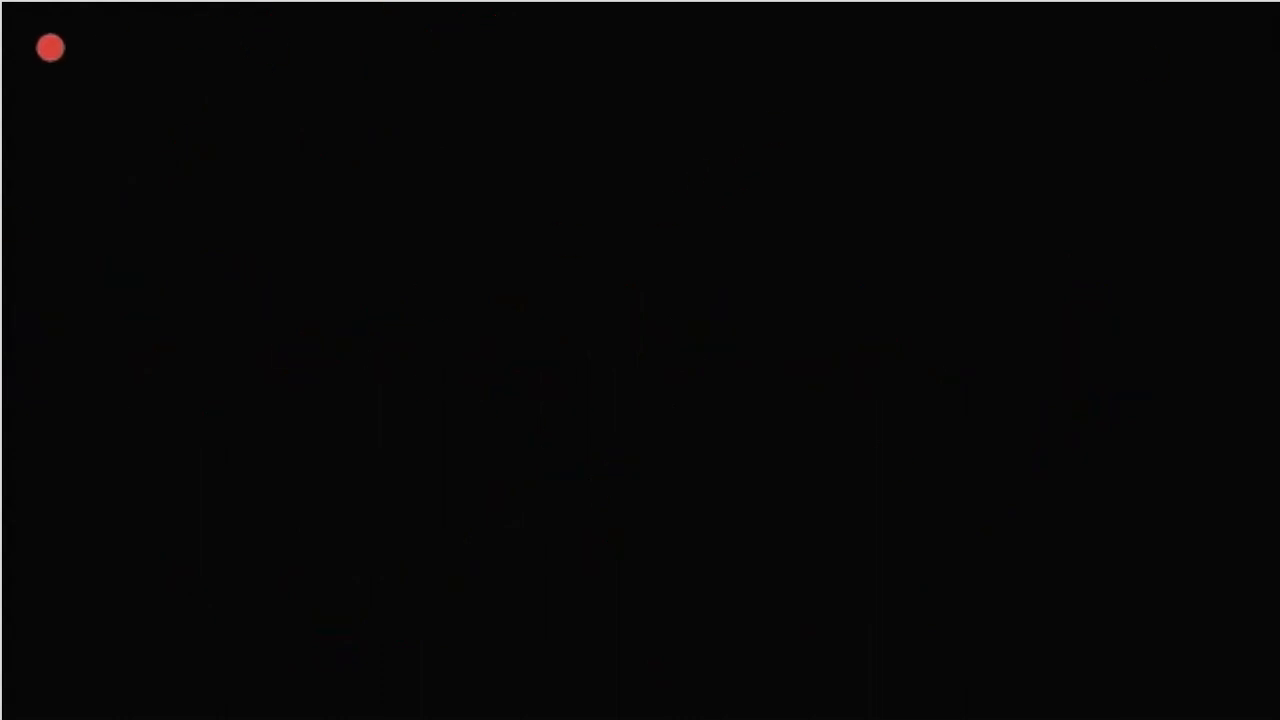
# Handwrite the heading 'HL' in red at the top-left corner of the board.
pyautogui.moveTo(50, 48); pyautogui.dragTo(216, 376)
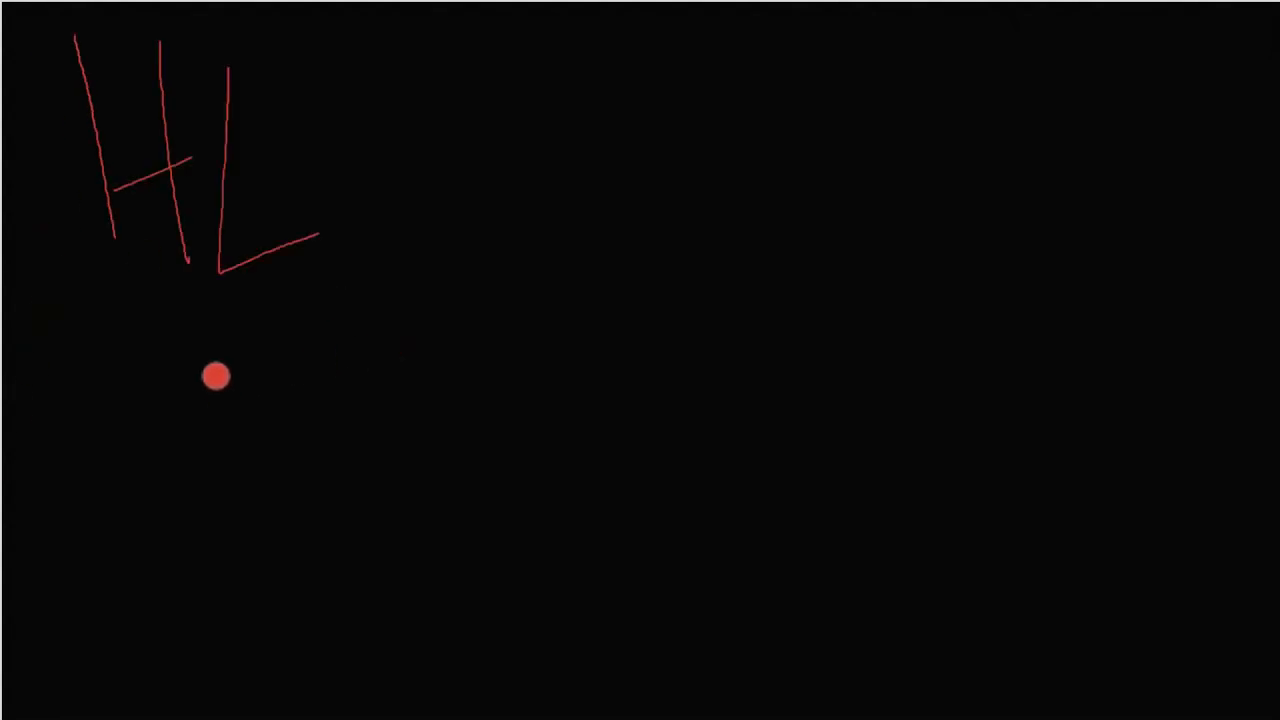
pyautogui.moveTo(218, 330)
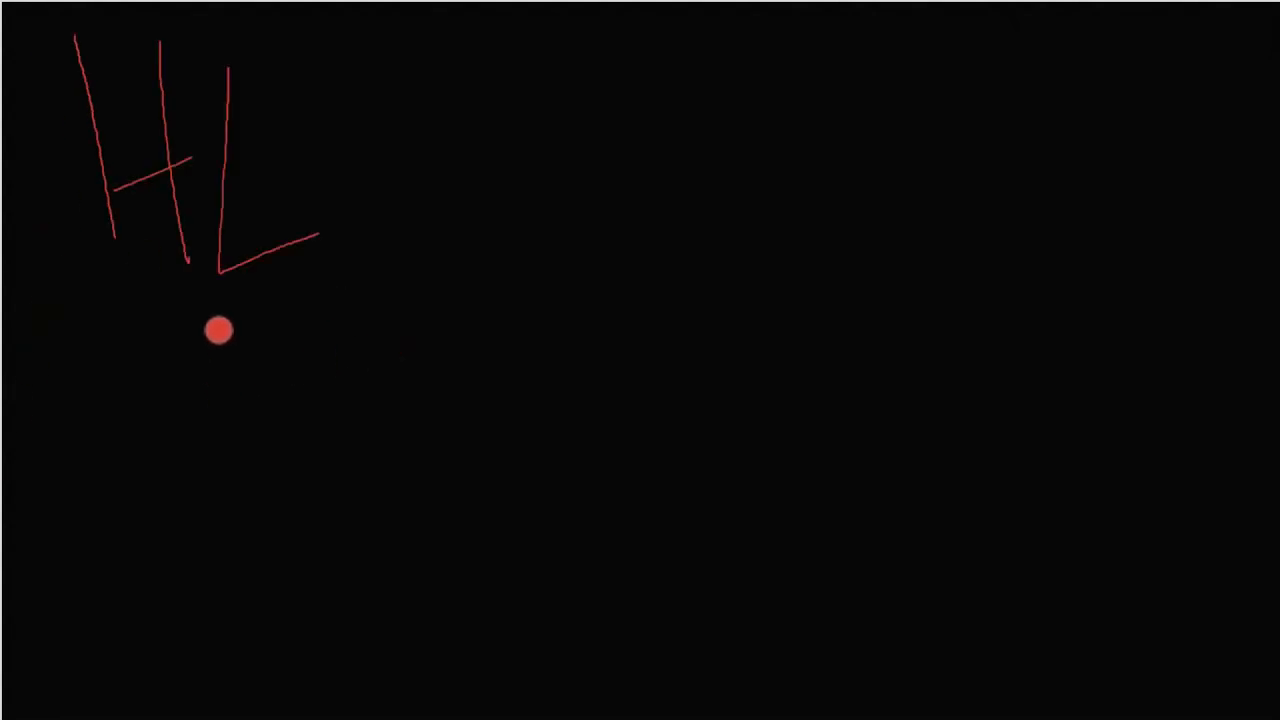
pyautogui.moveTo(100, 350); pyautogui.dragTo(100, 440)
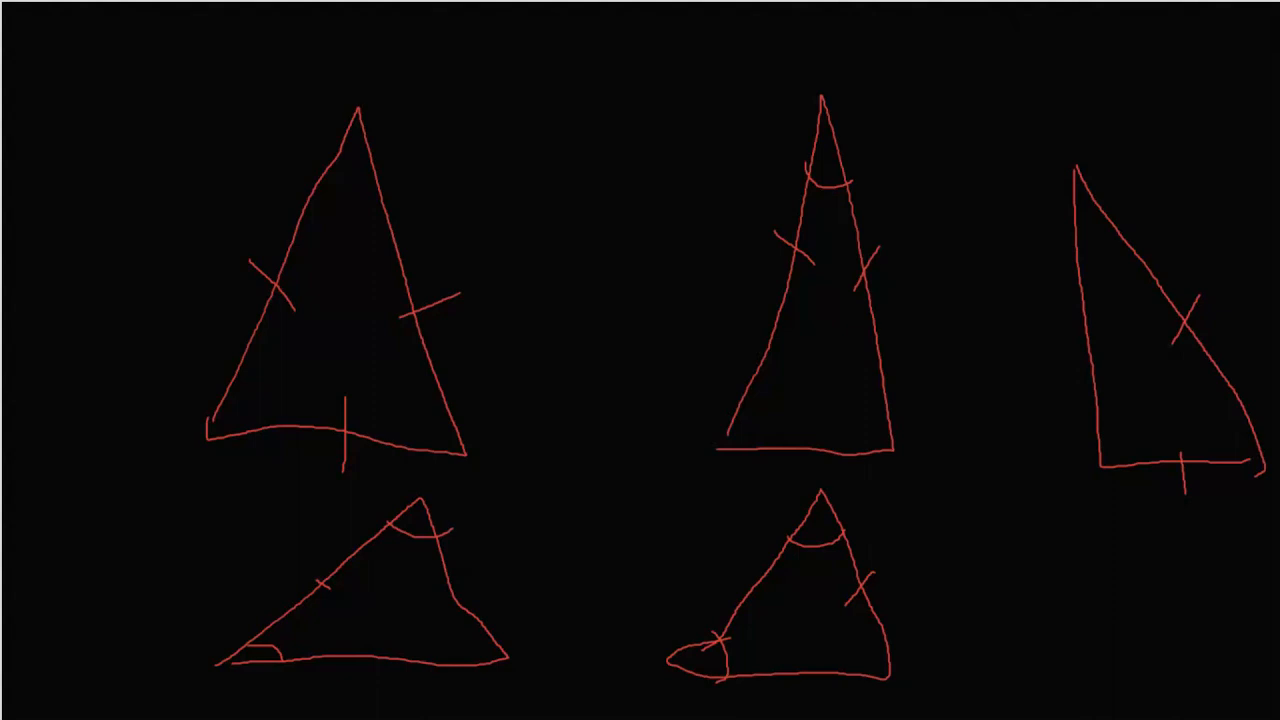
# Label the top-left triangle 'SSS' and start writing 'SA…' beside the tall middle triangle.
pyautogui.moveTo(456, 80); pyautogui.dragTo(480, 180)
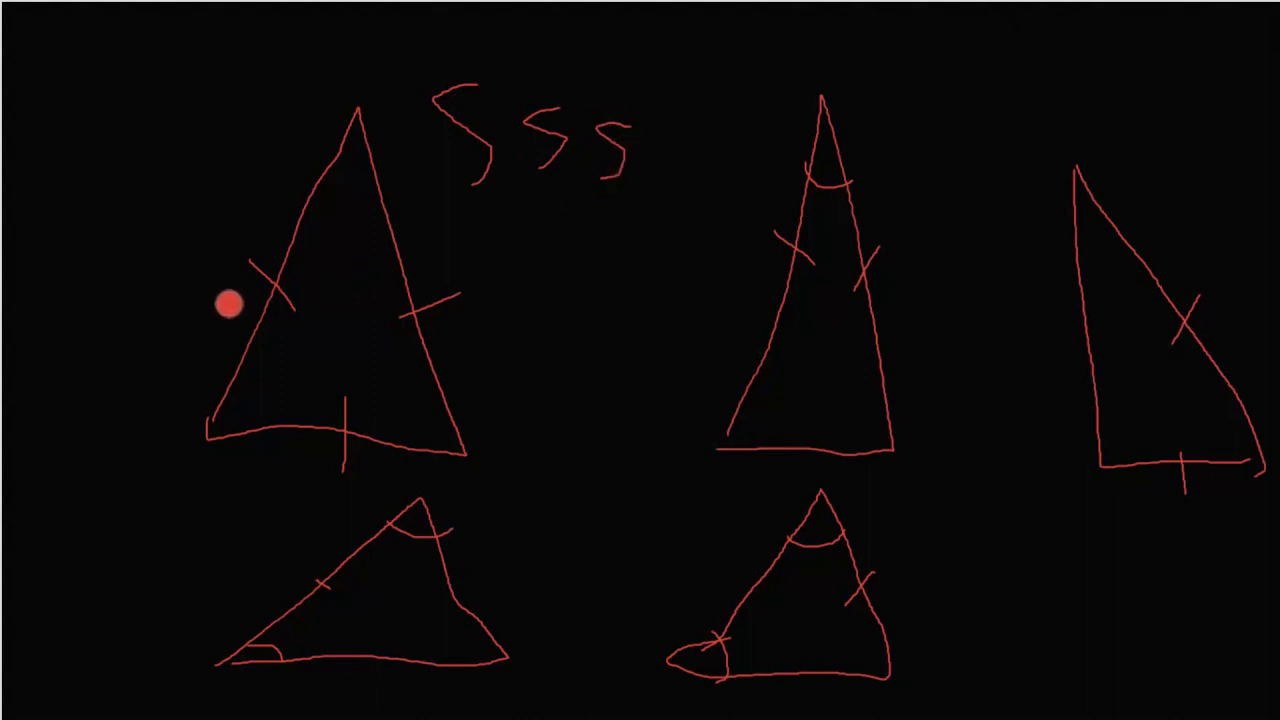
pyautogui.moveTo(448, 316)
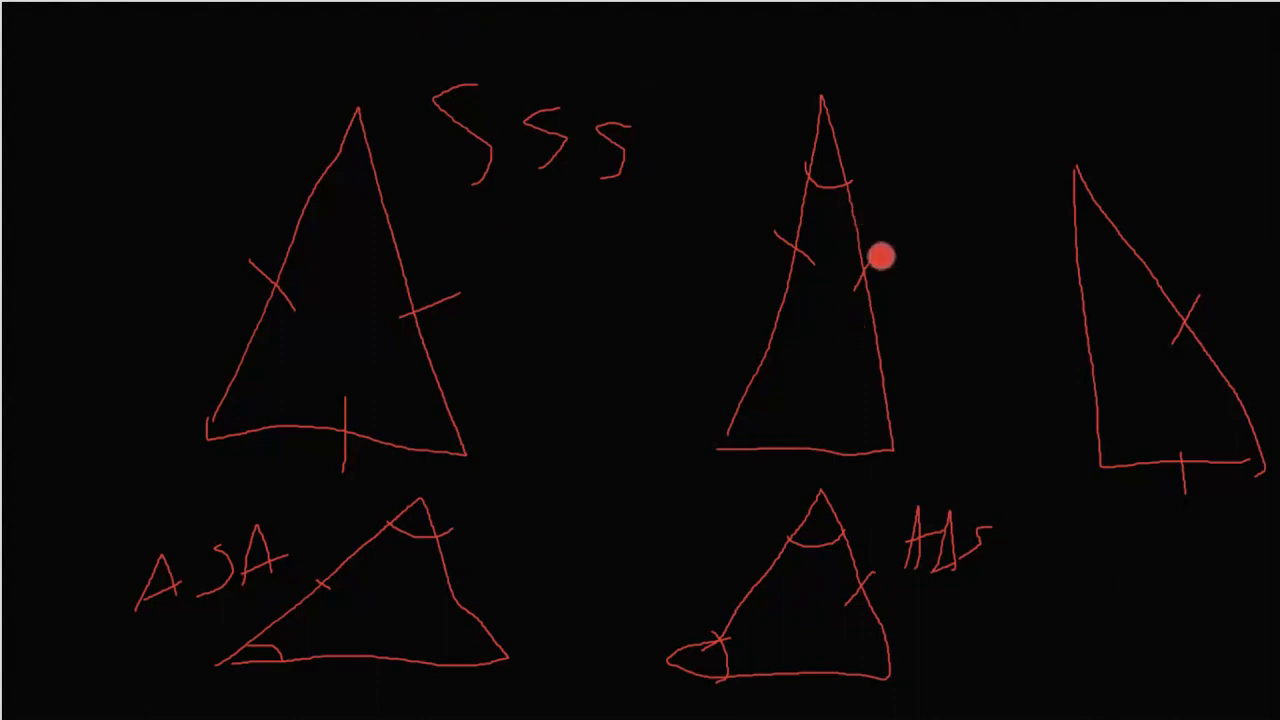
pyautogui.moveTo(880, 260); pyautogui.dragTo(960, 156)
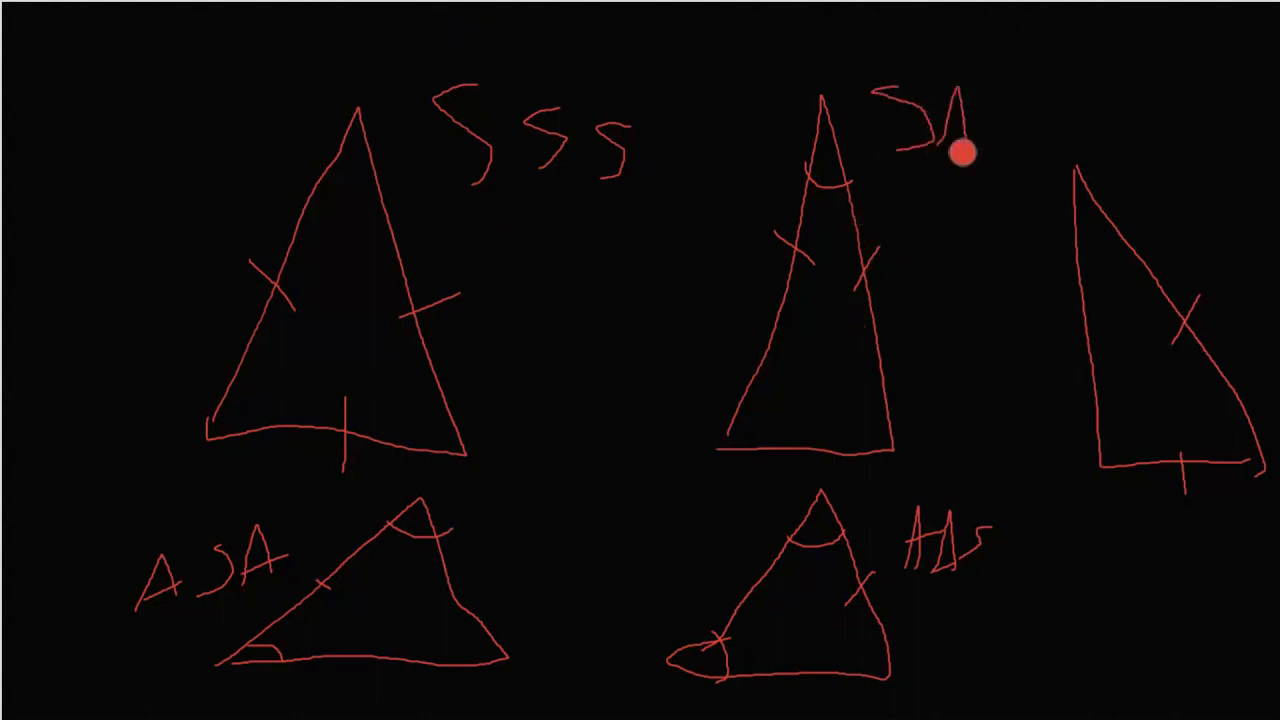